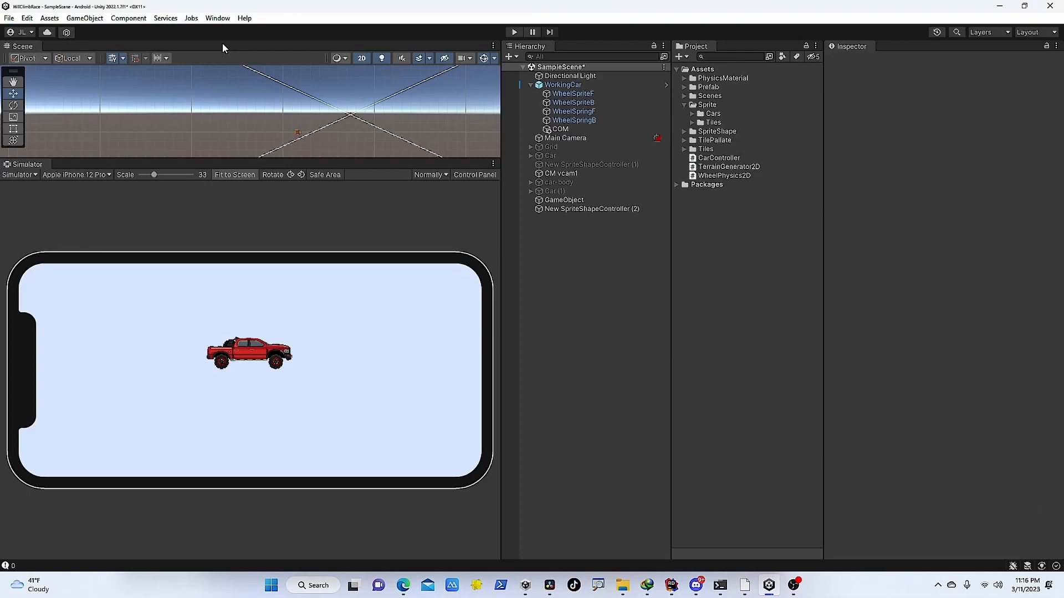
- Open the Package Manager, then open and close its Project Settings from the gear menu
left_click(218, 18)
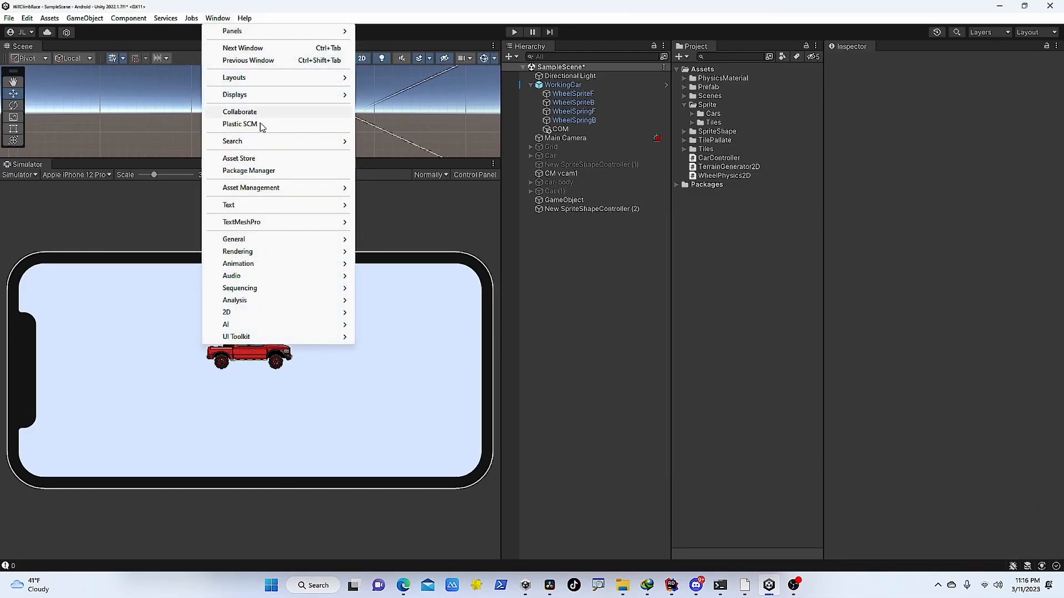
left_click(248, 170)
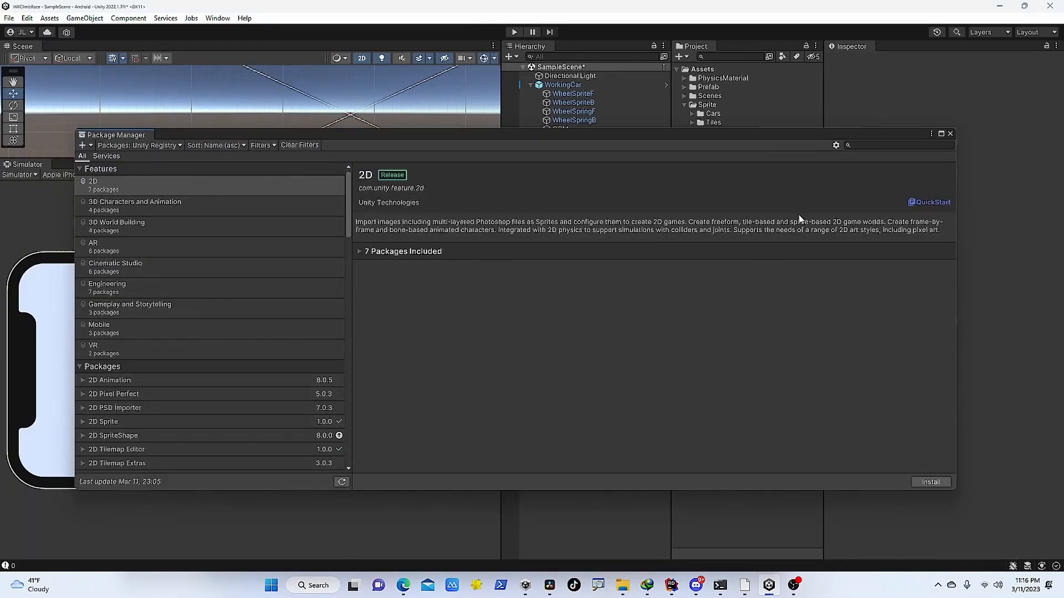
left_click(836, 146)
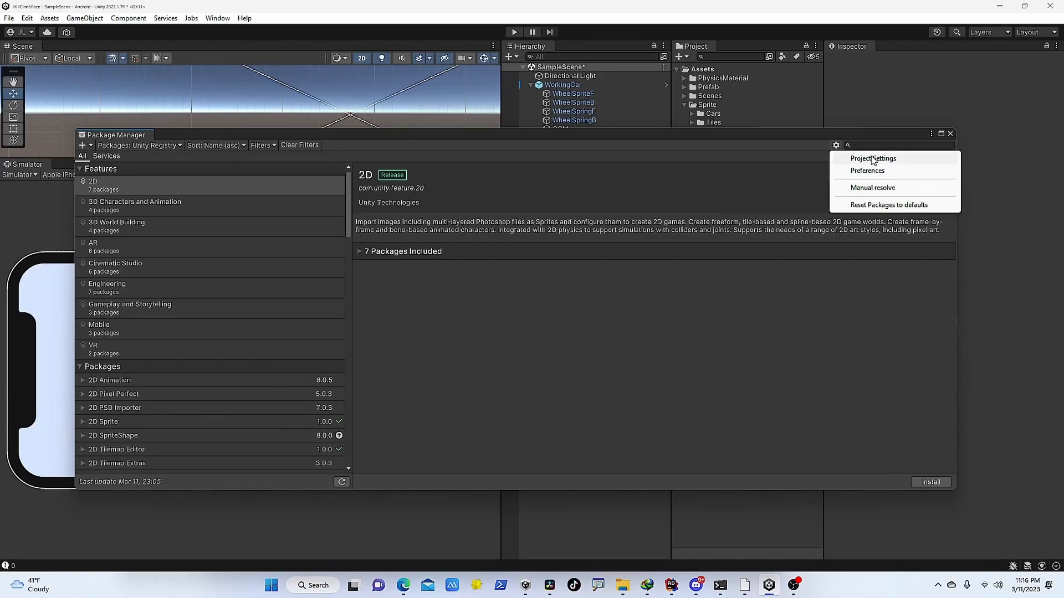
left_click(873, 158)
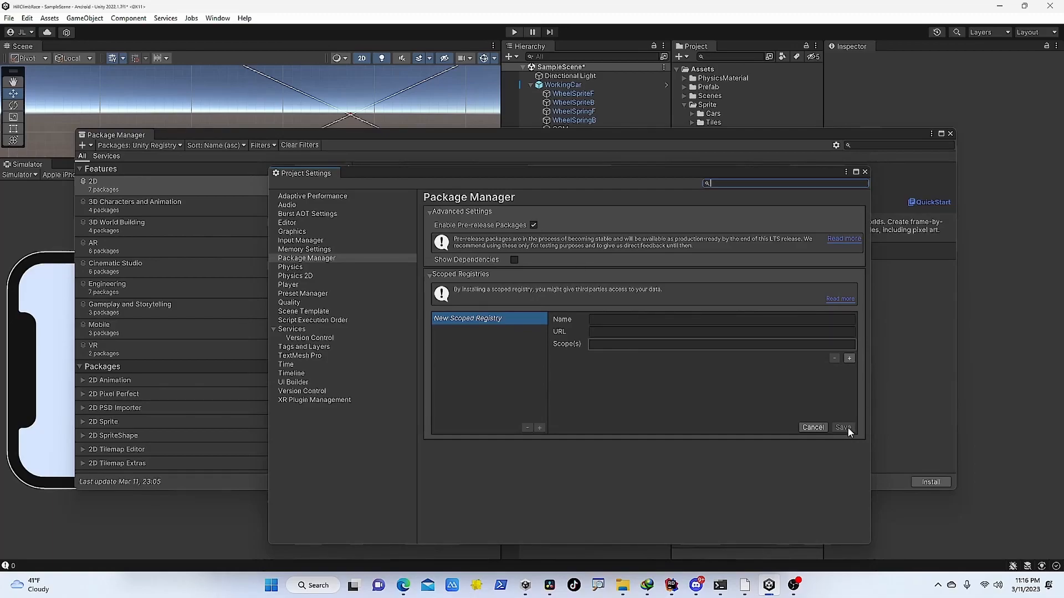
mouse_move(865, 171)
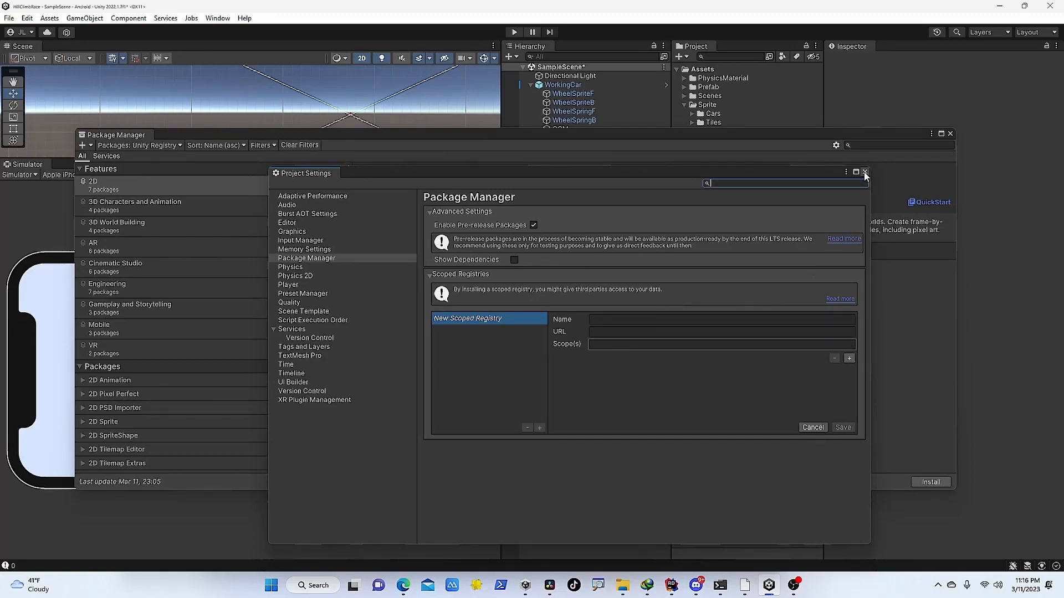
left_click(865, 173)
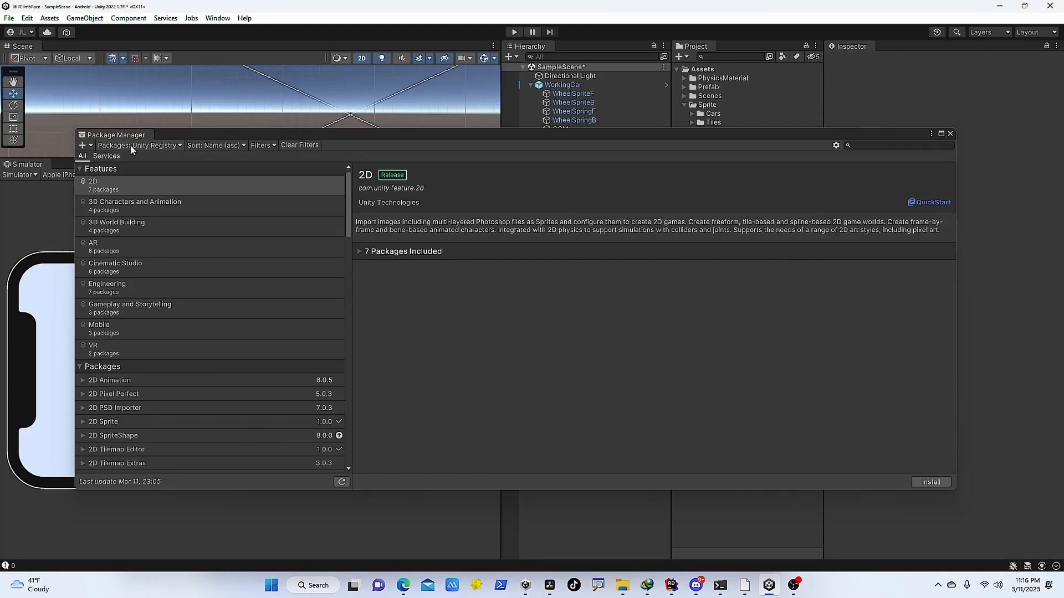
- Search packages for '.dev', install Device Simulator Devices 1.0.0, and close the Package Manager
left_click(139, 145)
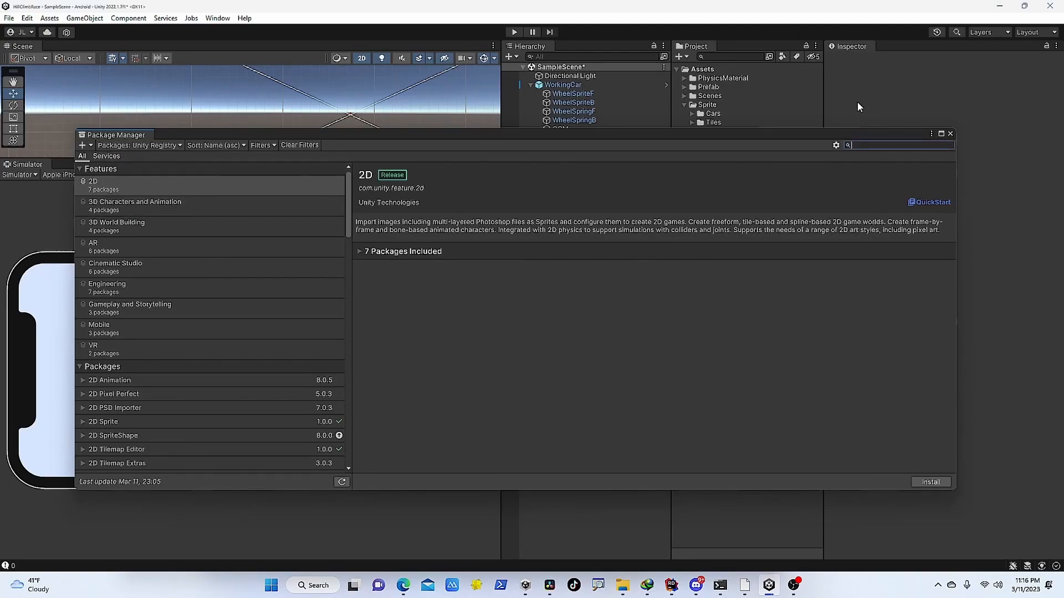
type(".dev")
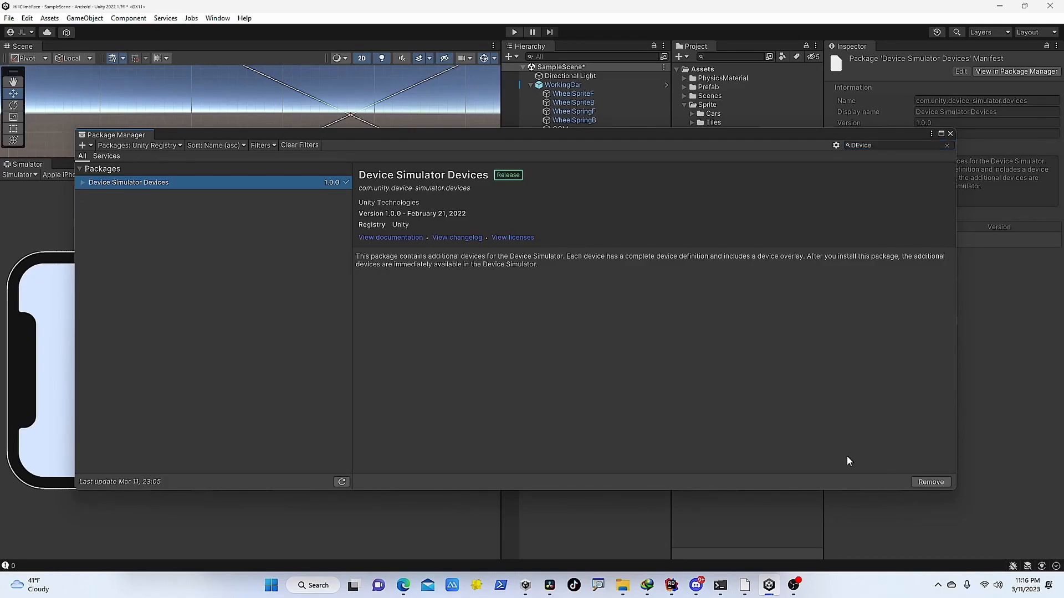
mouse_move(945, 401)
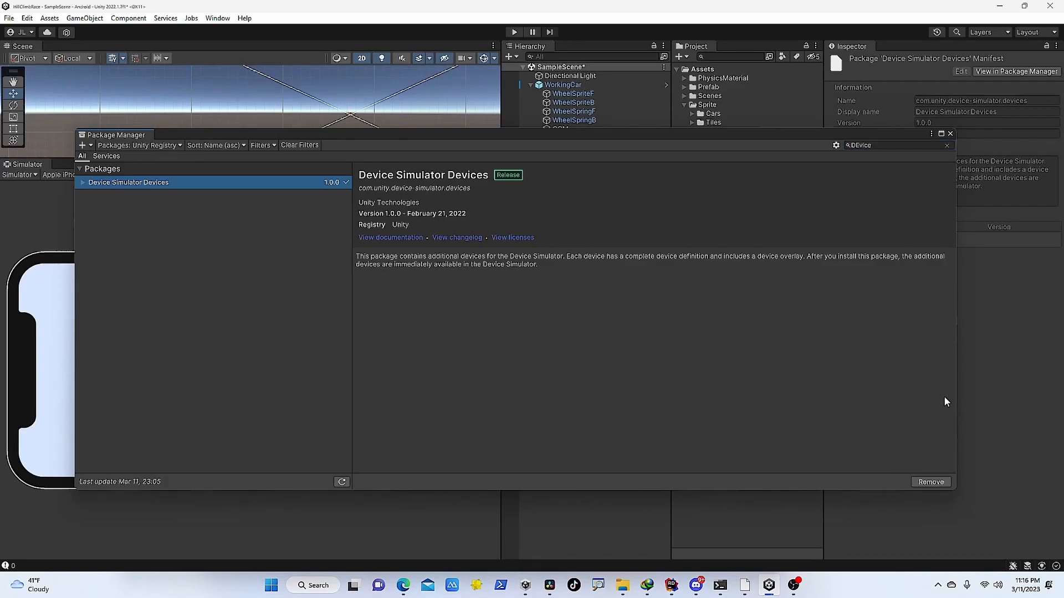
mouse_move(42, 378)
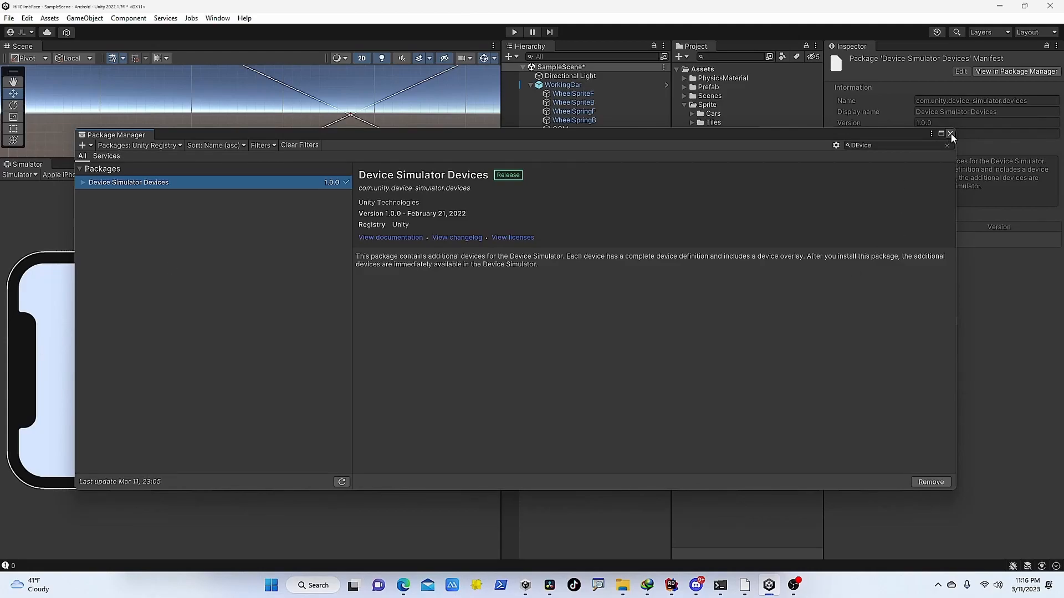
left_click(952, 133)
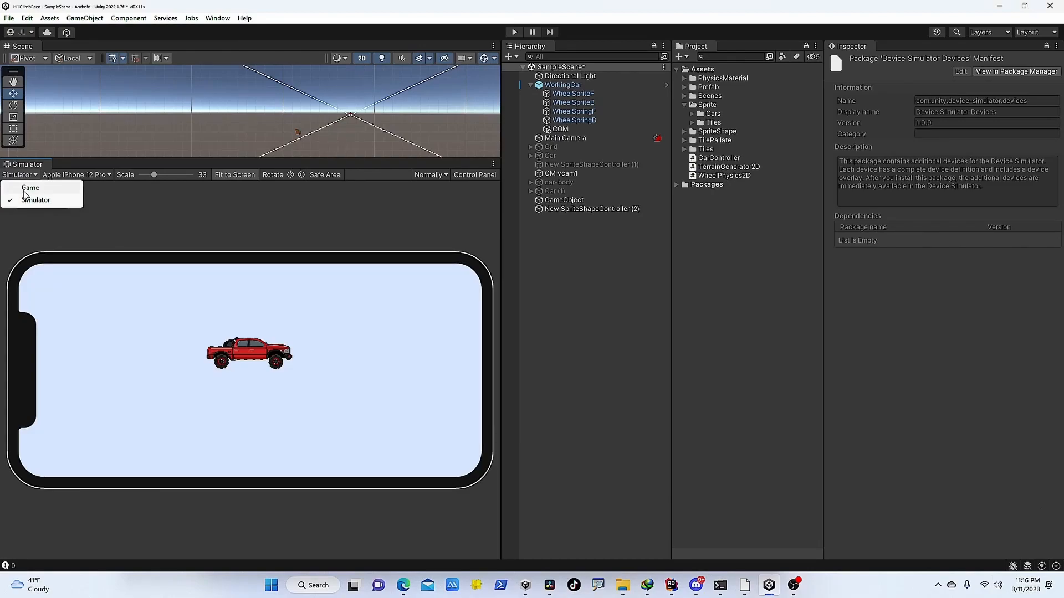
left_click(30, 187)
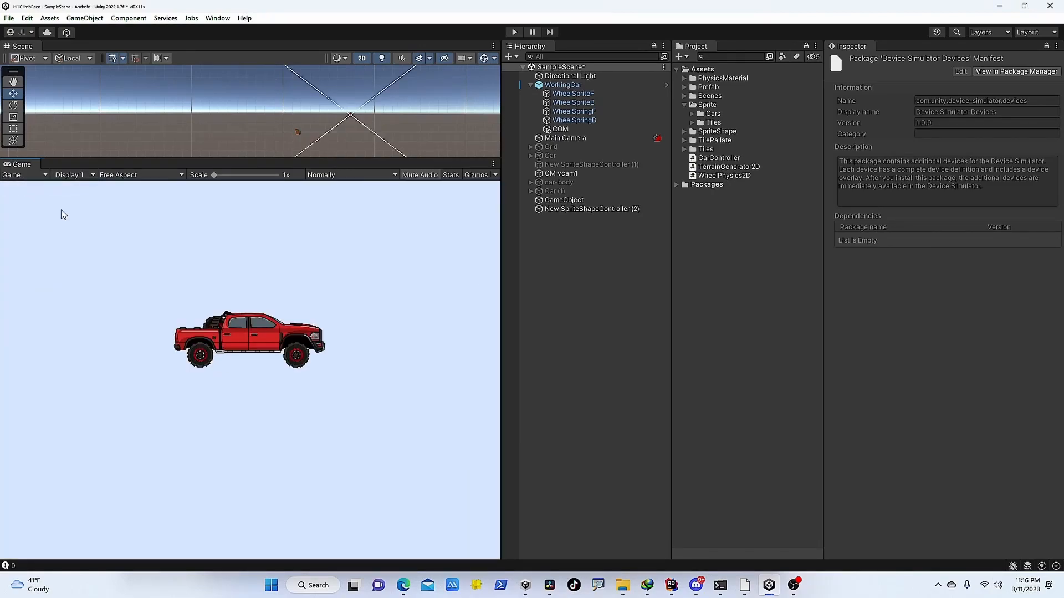
mouse_move(121, 220)
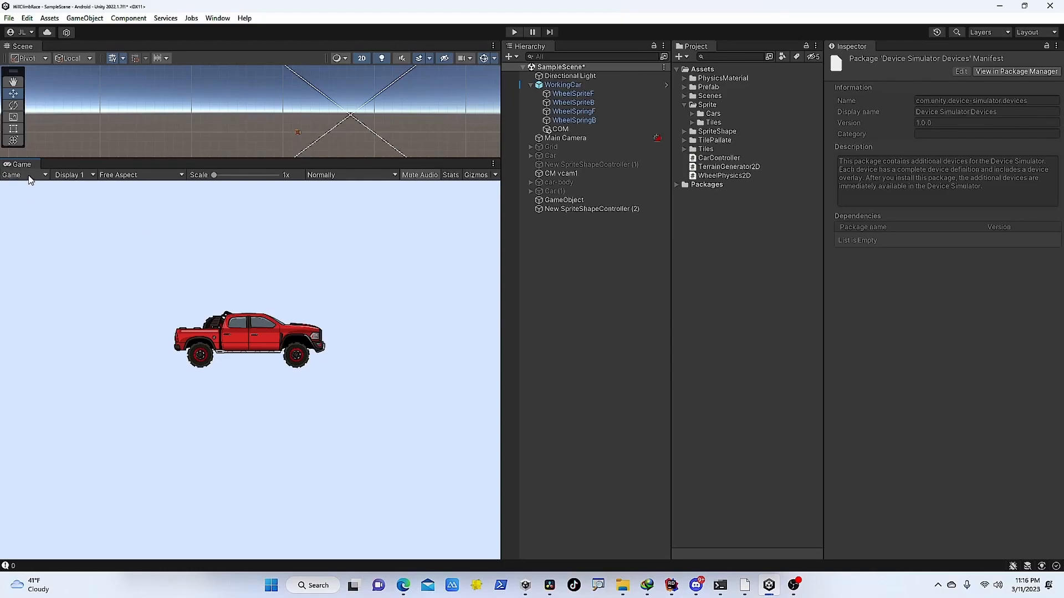
left_click(13, 174)
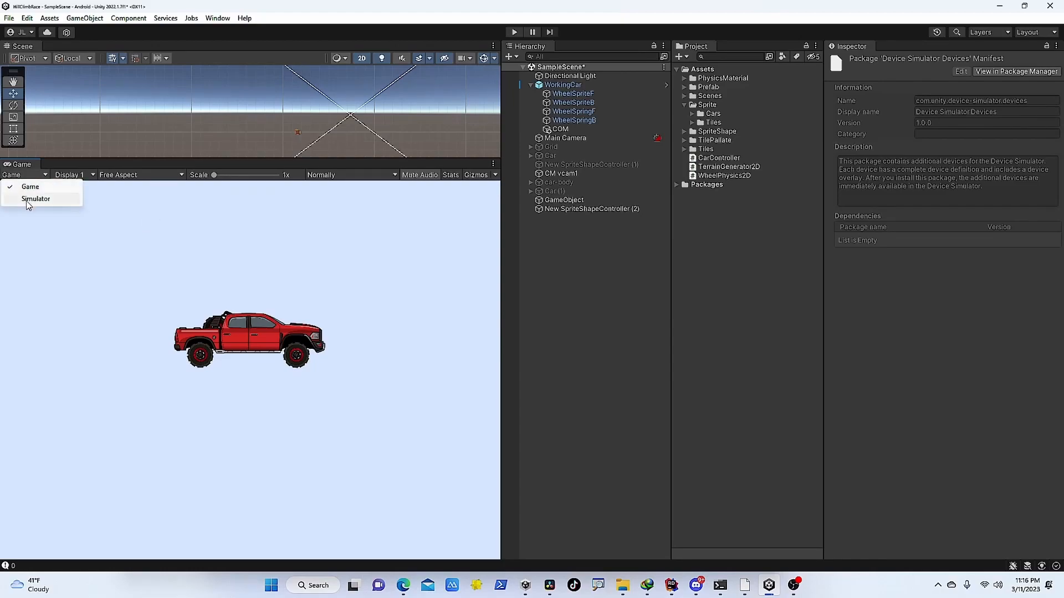
left_click(35, 199)
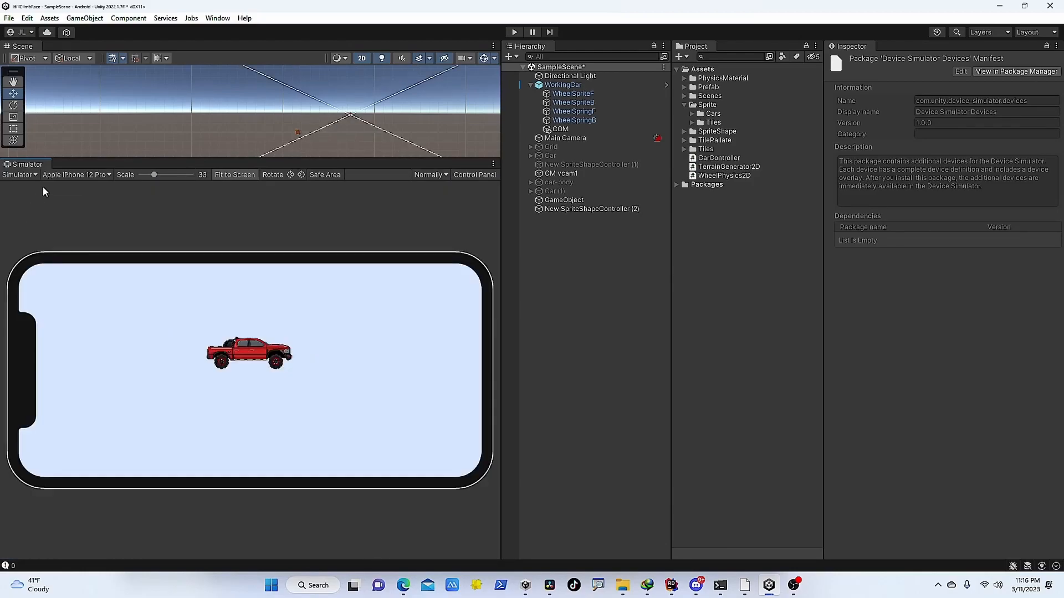
left_click(74, 175)
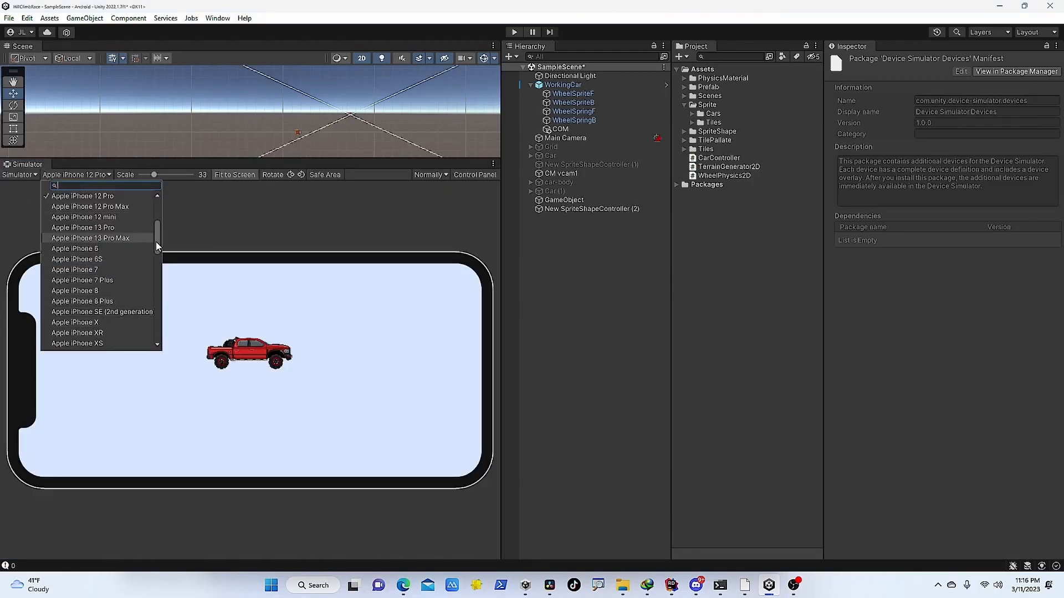
scroll("down", 3)
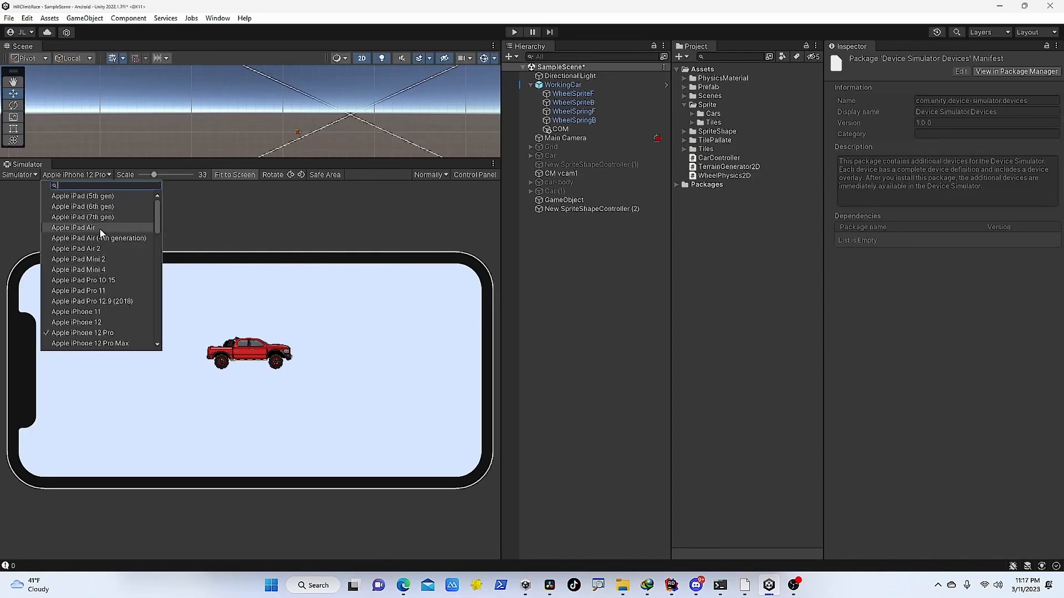
scroll("down", 3)
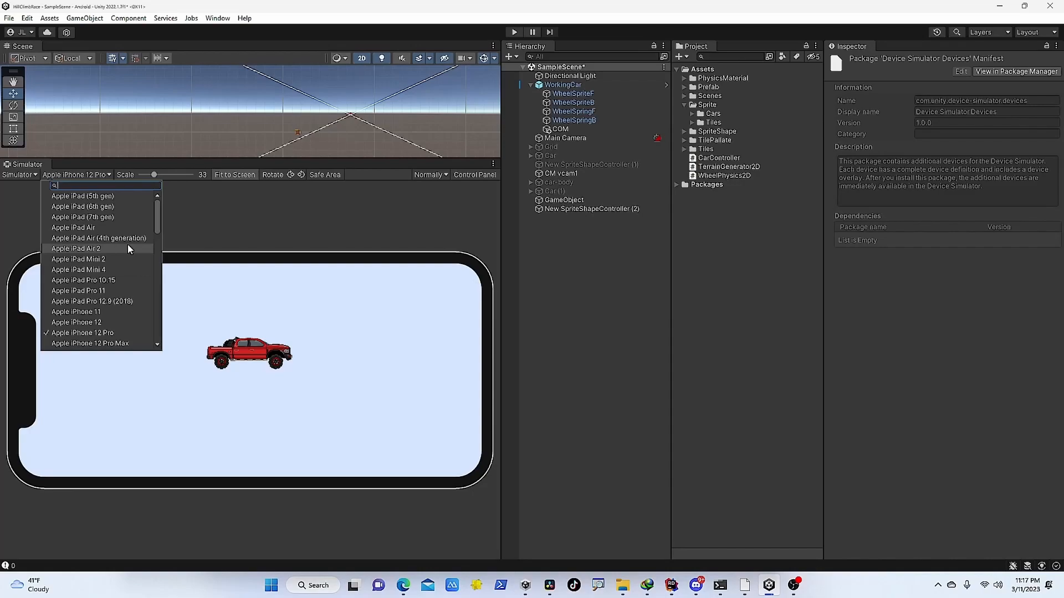
mouse_move(287, 178)
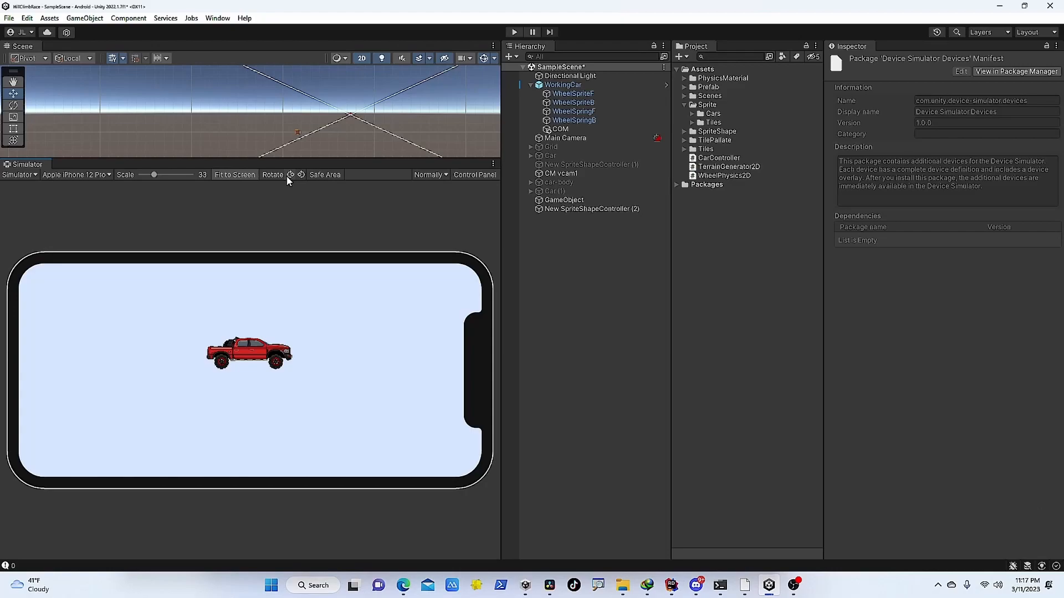
mouse_move(287, 183)
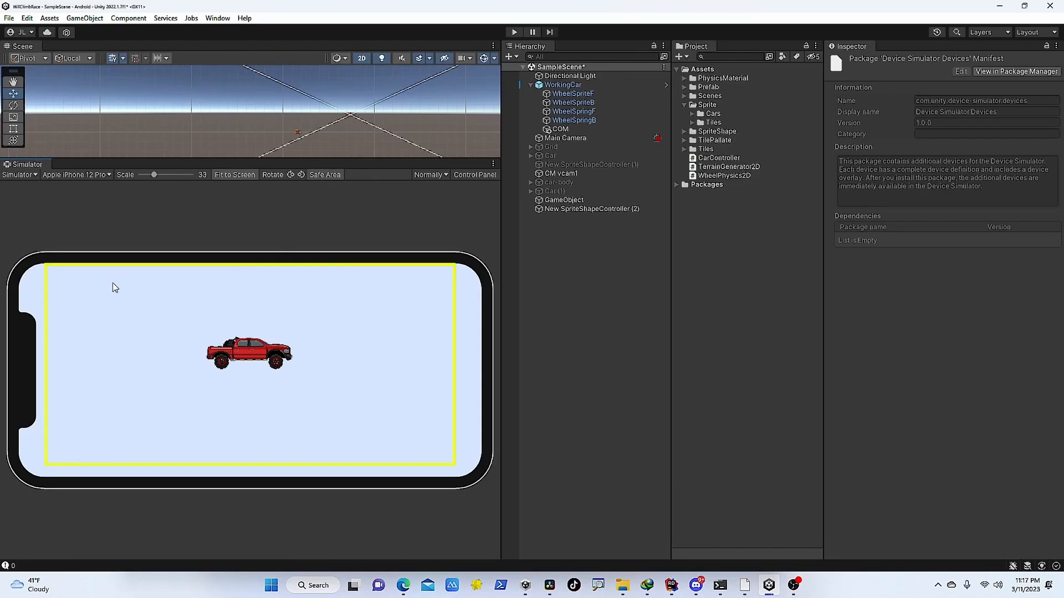
mouse_move(366, 414)
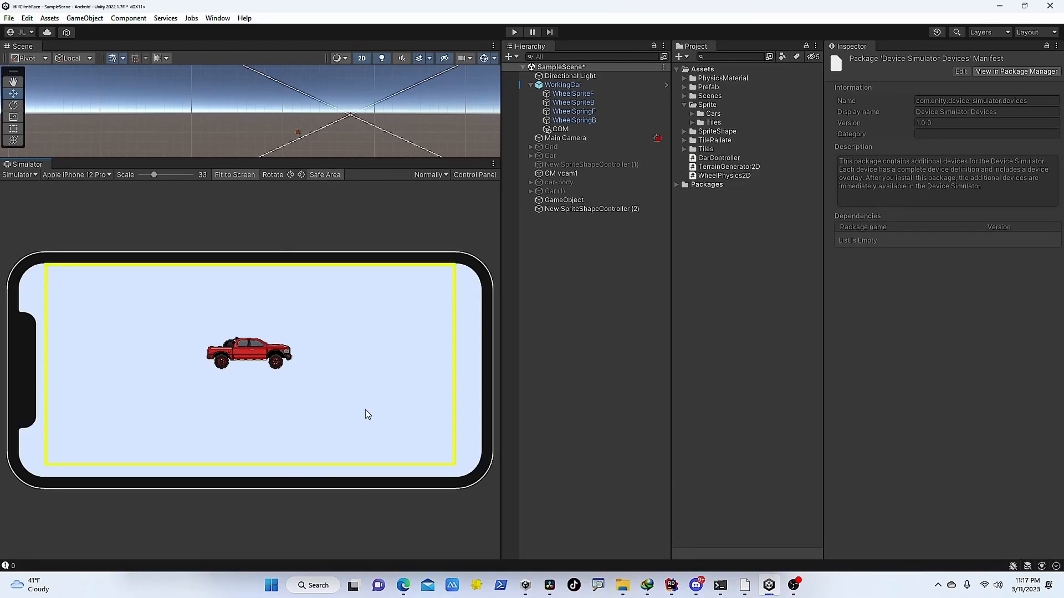
mouse_move(363, 396)
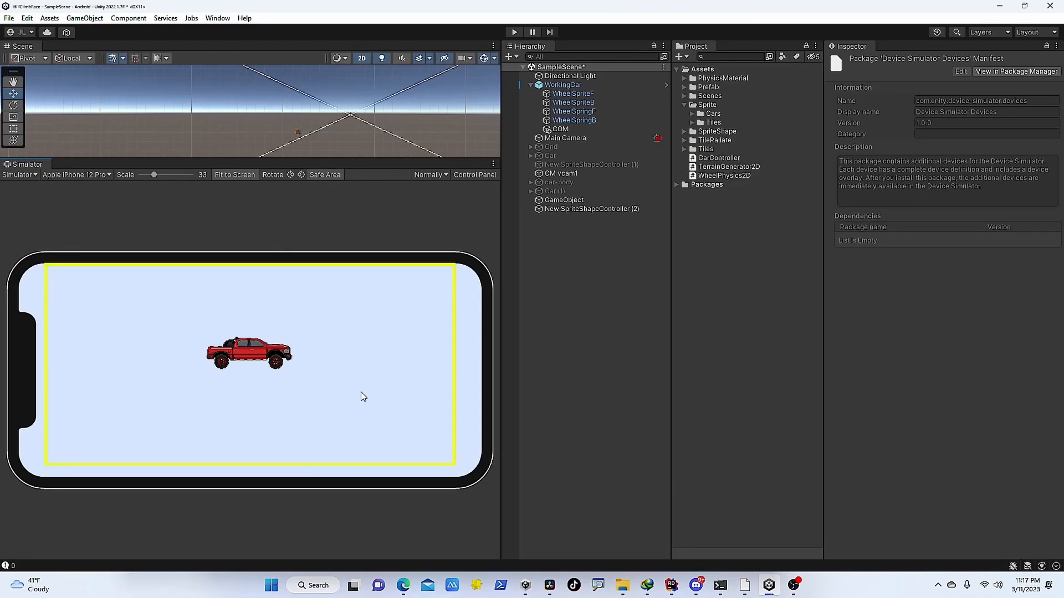
mouse_move(352, 343)
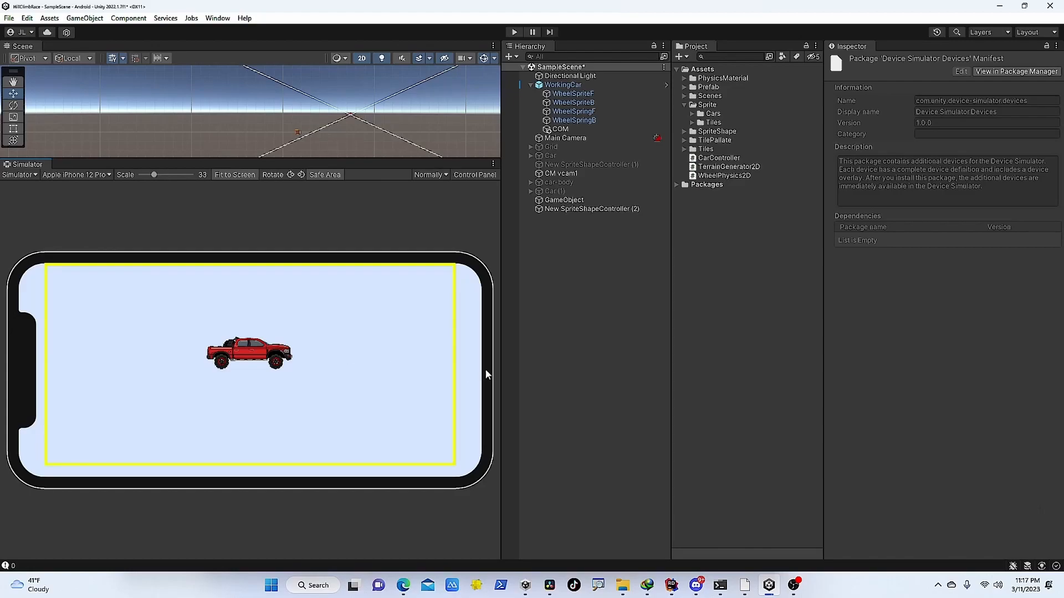
mouse_move(99, 448)
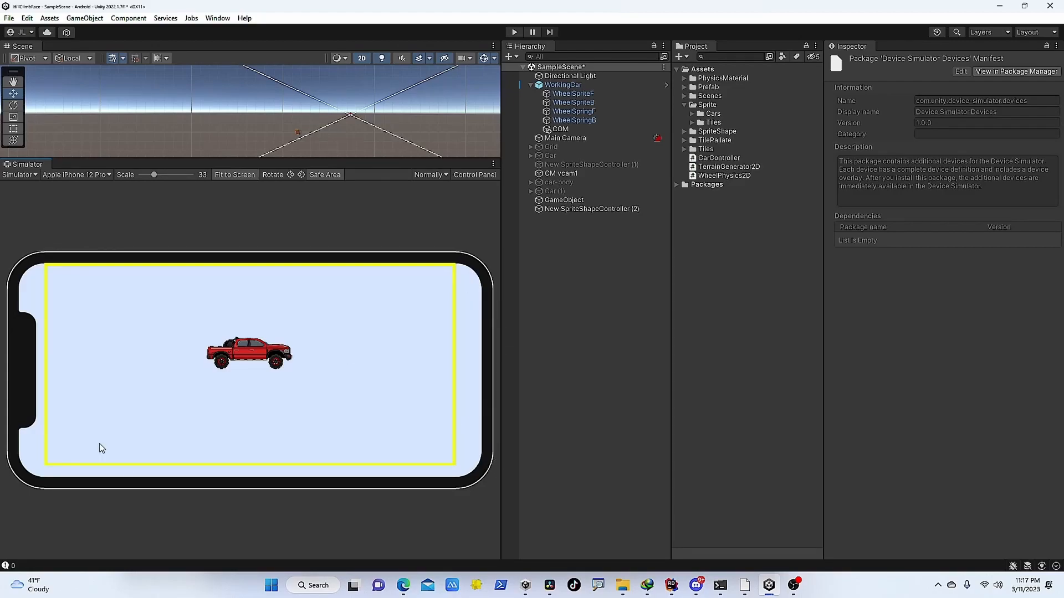
mouse_move(39, 288)
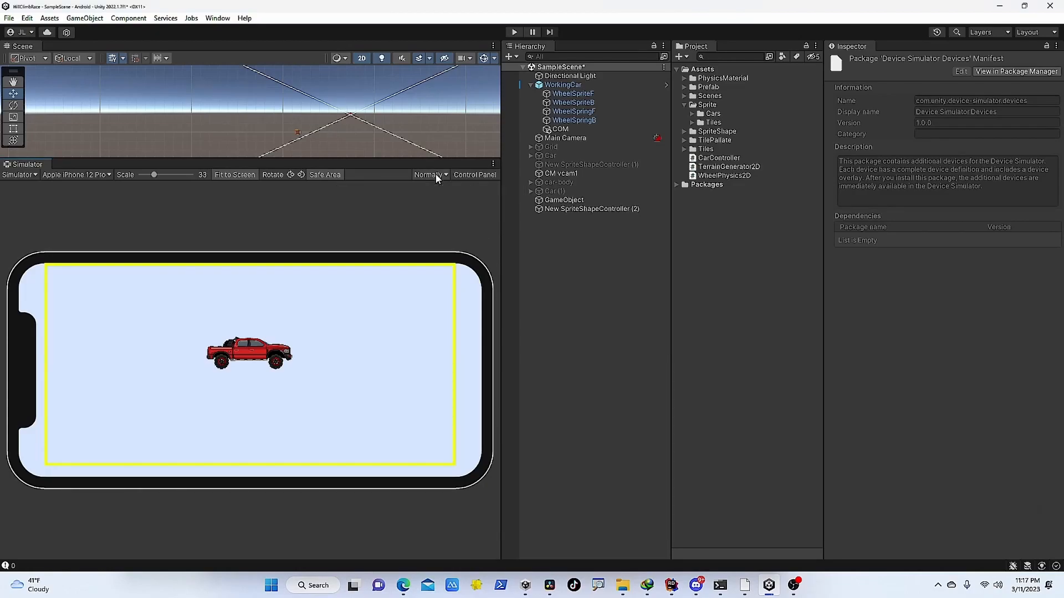
- Set the Simulator's Enter Play Mode option to Maximized and start play mode
left_click(431, 175)
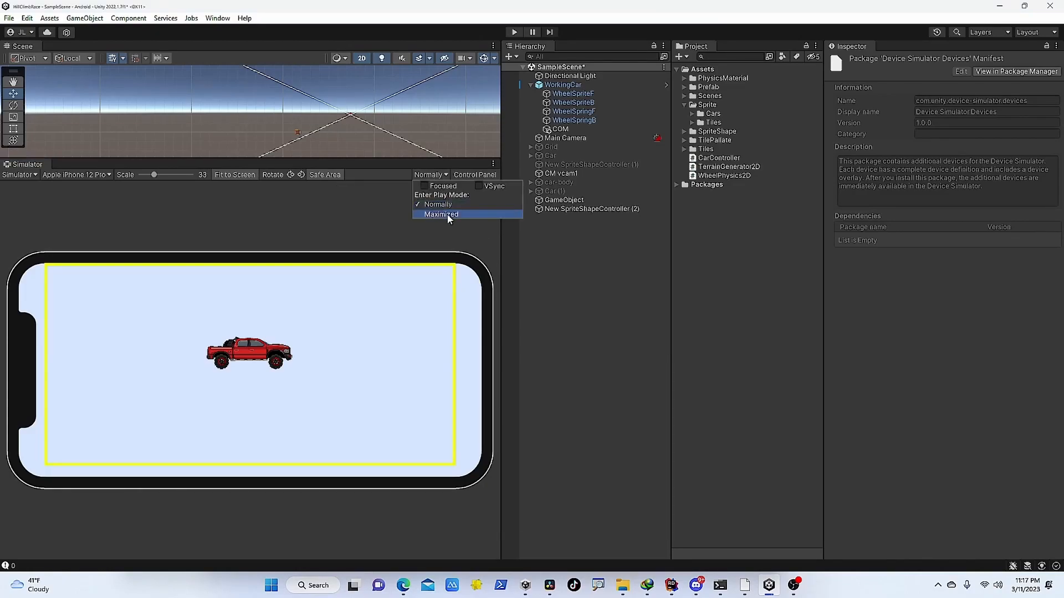
left_click(439, 214)
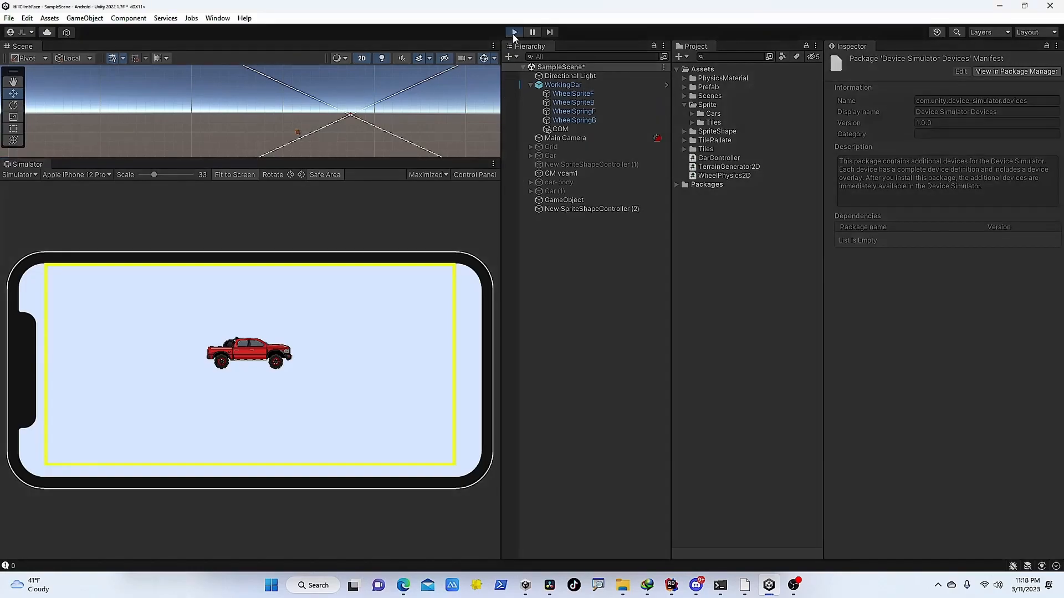
left_click(514, 32)
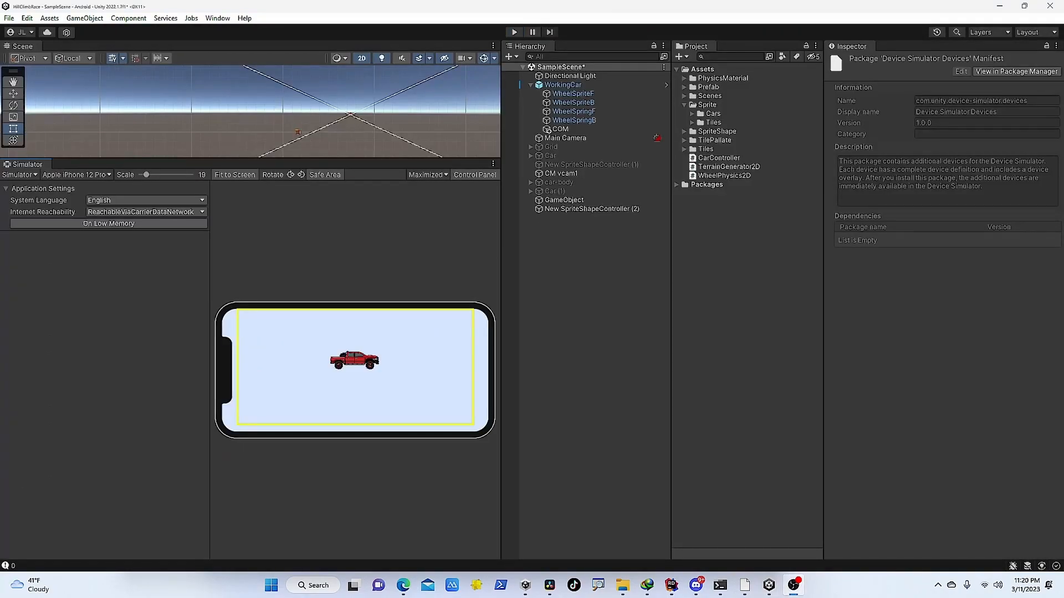
mouse_move(330, 294)
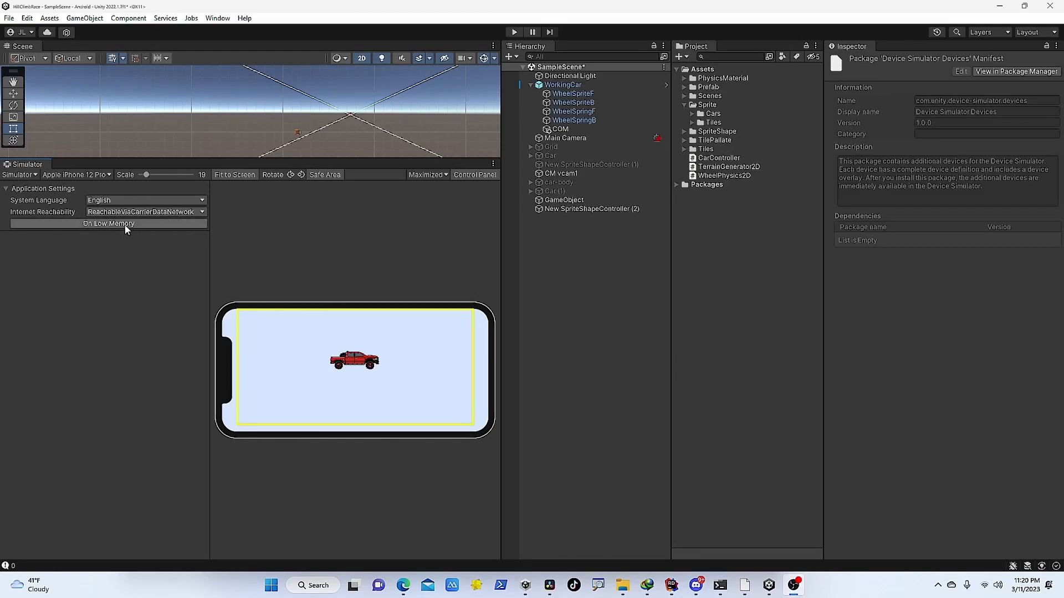
left_click(145, 212)
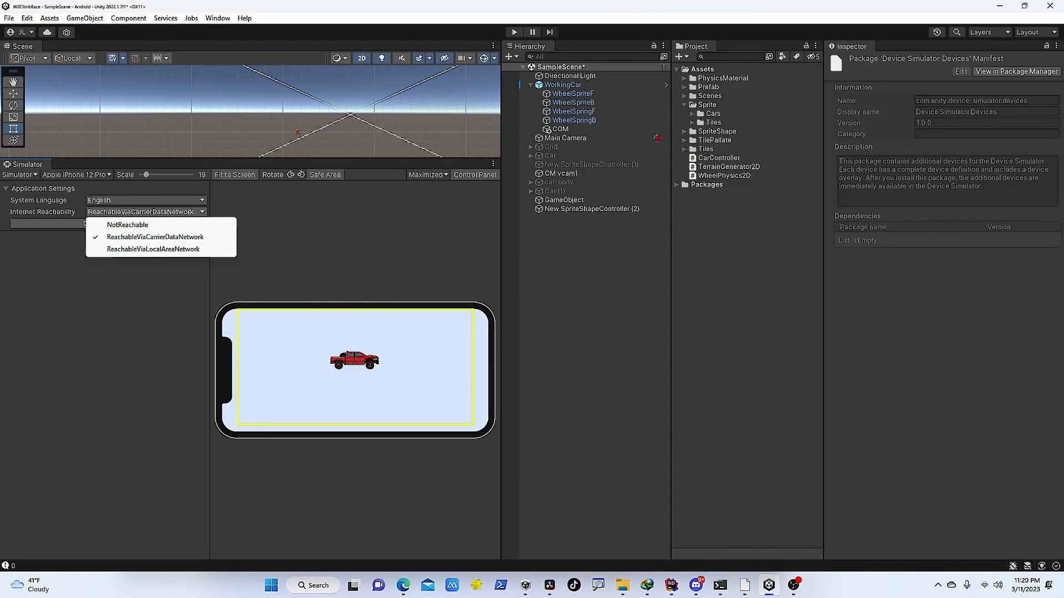
mouse_move(286, 371)
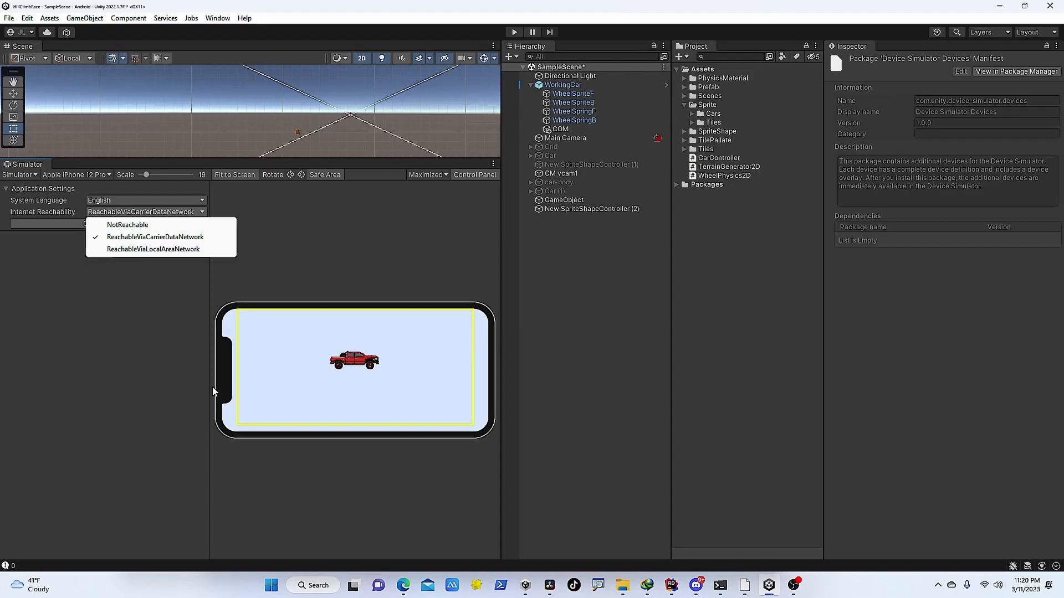
mouse_move(402, 382)
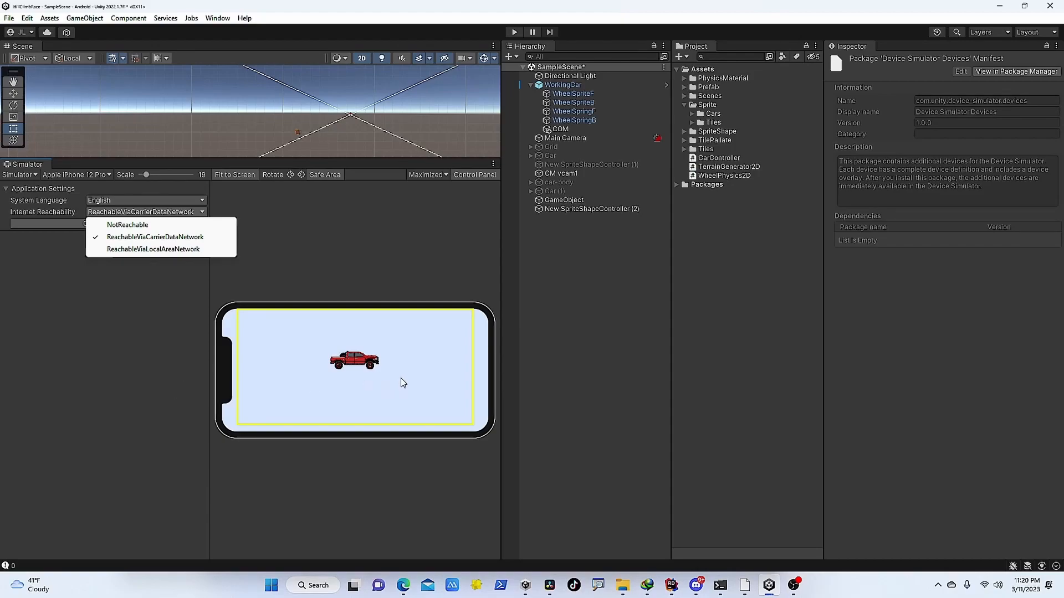
mouse_move(380, 389)
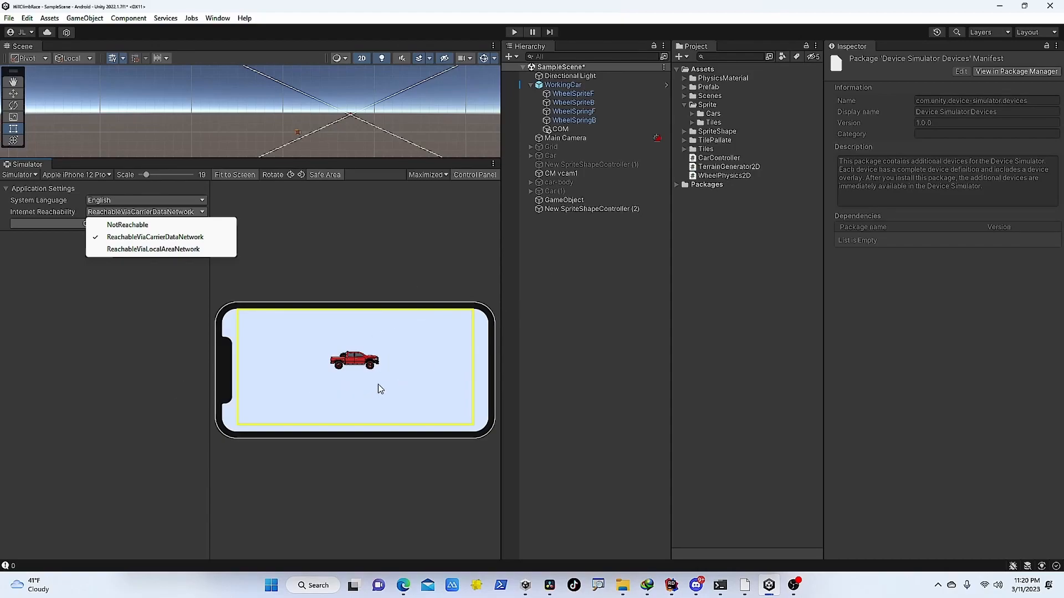
mouse_move(378, 387)
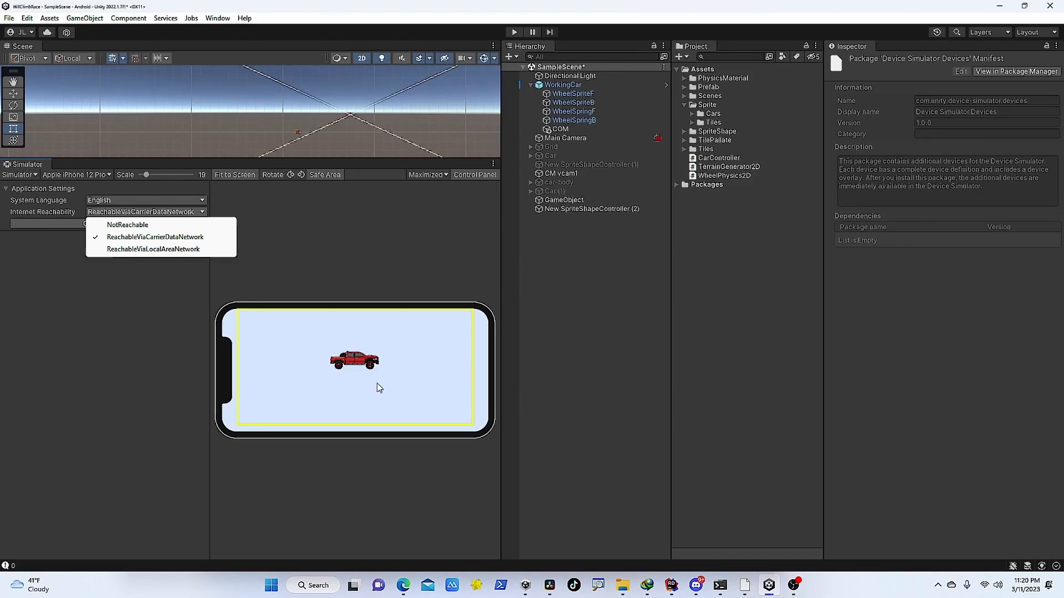
mouse_move(485, 311)
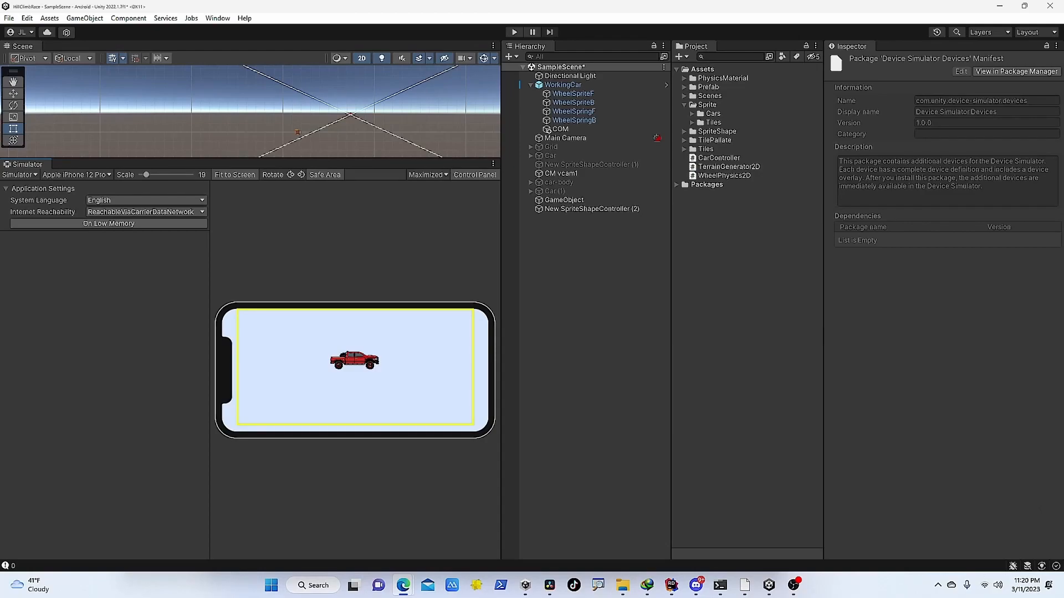
mouse_move(340, 265)
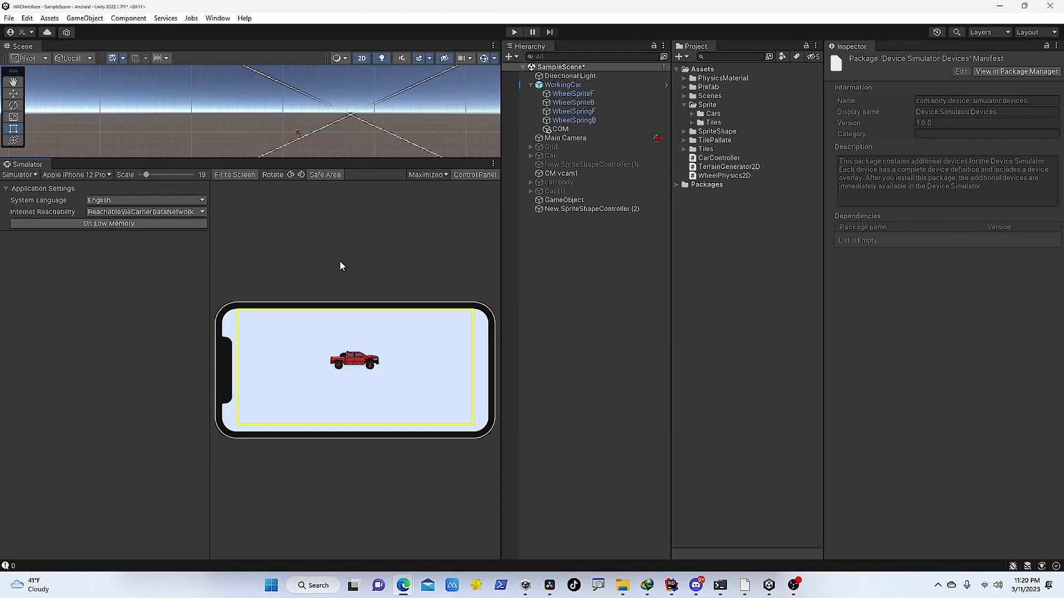
mouse_move(338, 262)
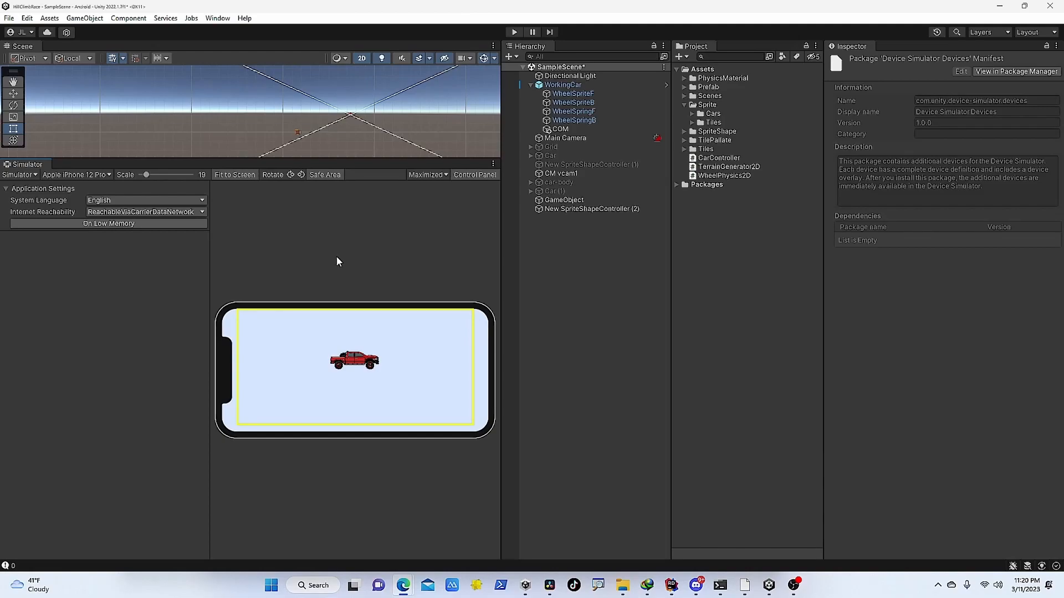